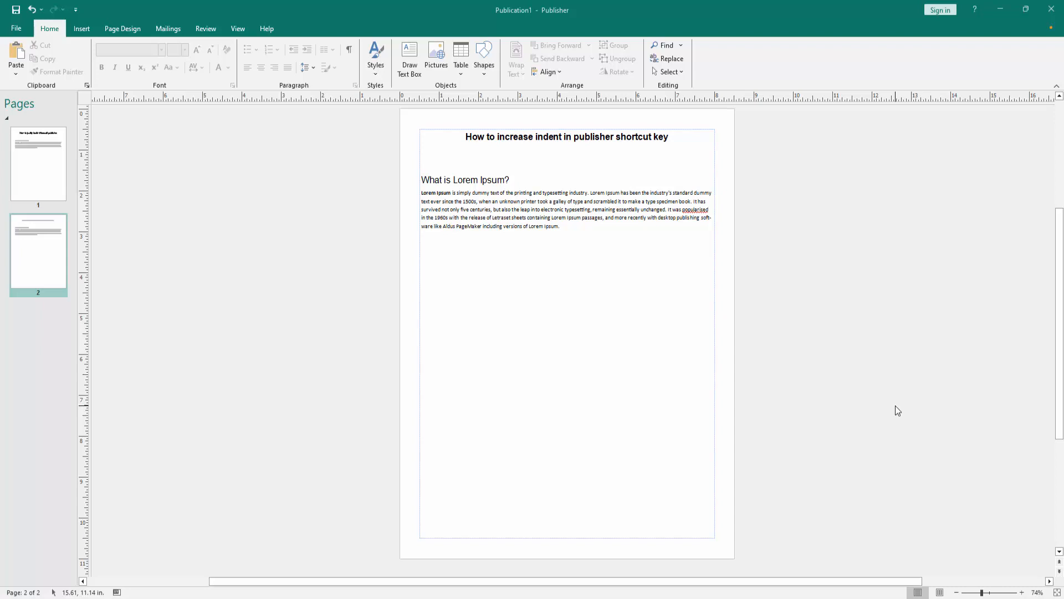
Place the insertion point inside the text box on page 2.
click(566, 258)
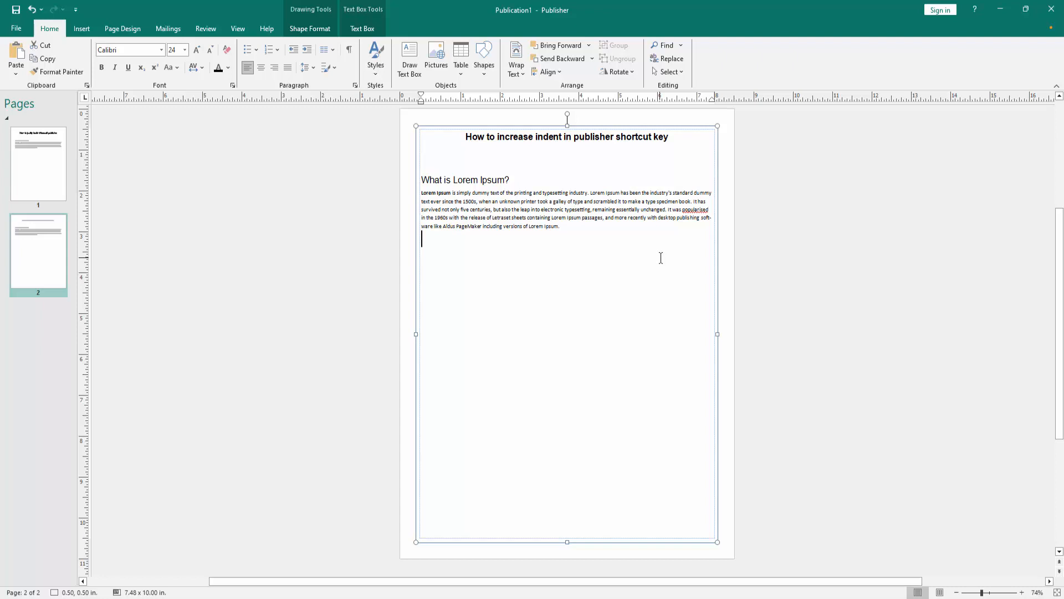
Select the 'What is Lorem Ipsum?' subheading and its paragraph with Ctrl+A.
key(ctrl+a)
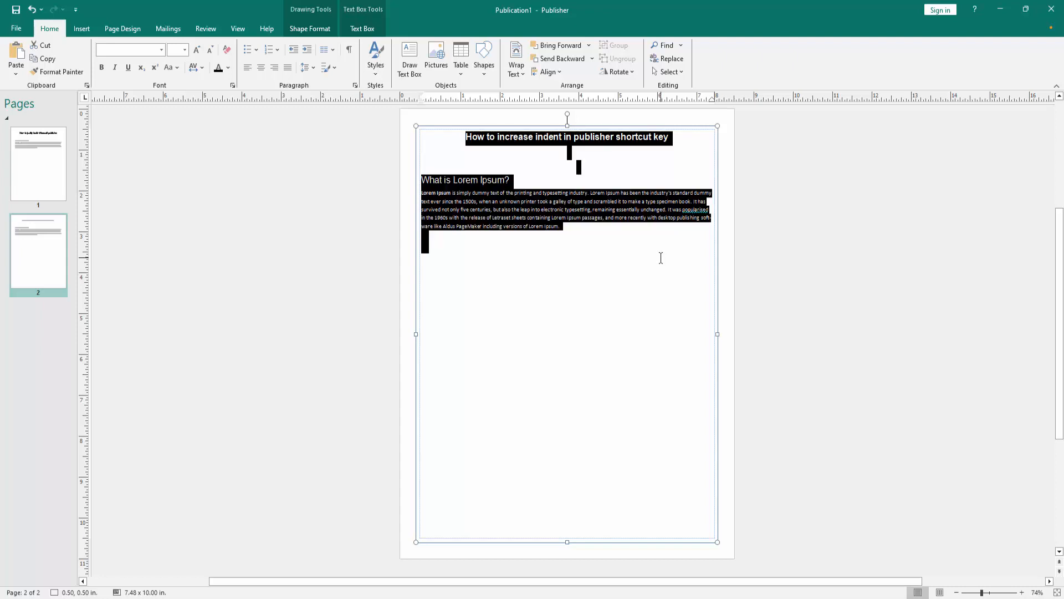
mouse_move(444, 167)
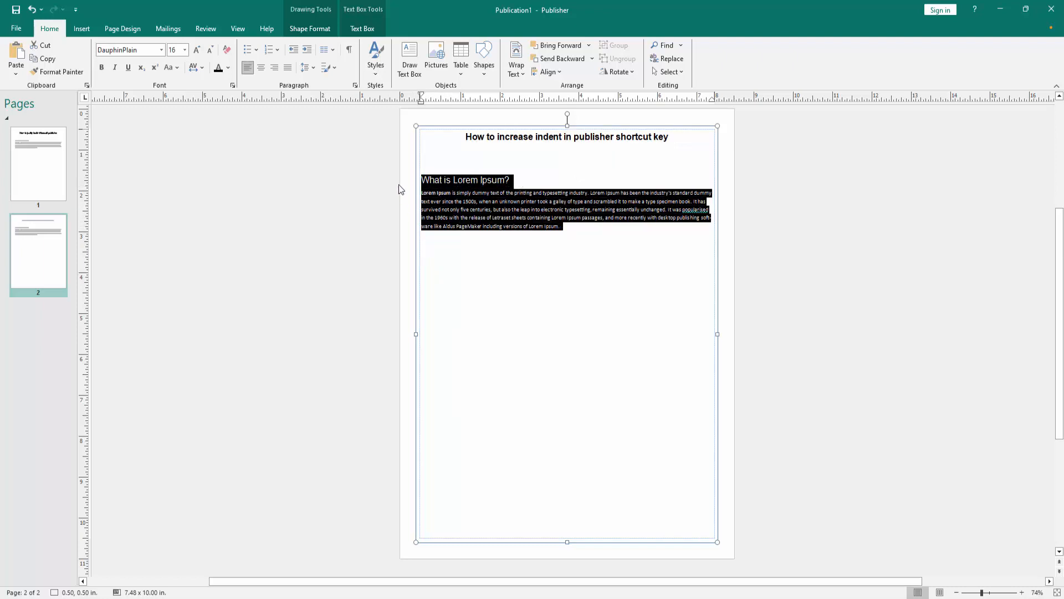
Indent the subheading and the paragraph's first line with the keyboard shortcut.
key(Delete)
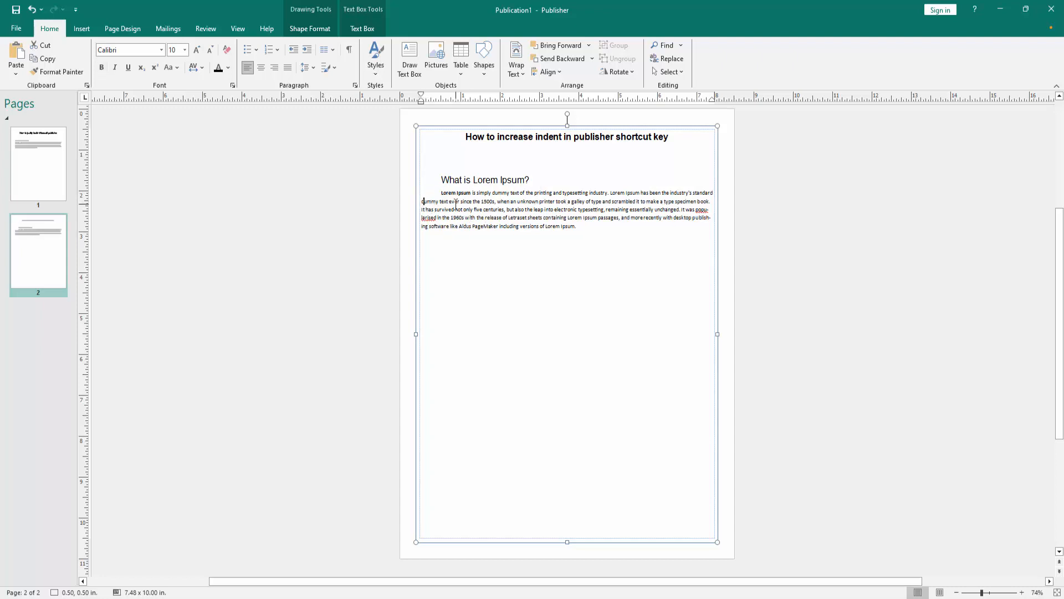
Indent every line of the Lorem Ipsum paragraph to the subheading and finish editing.
click(288, 67)
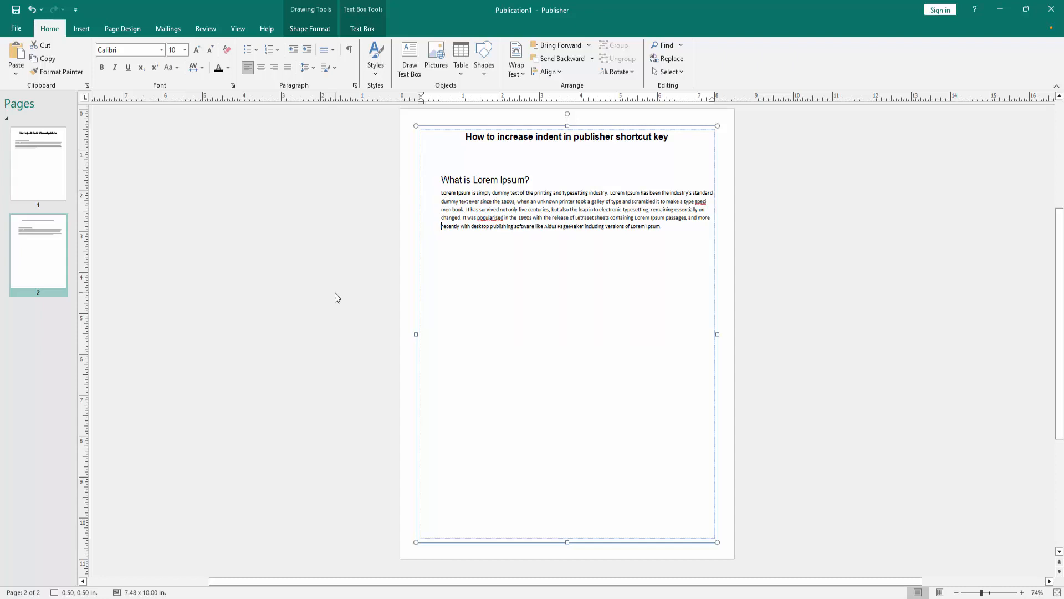
click(43, 501)
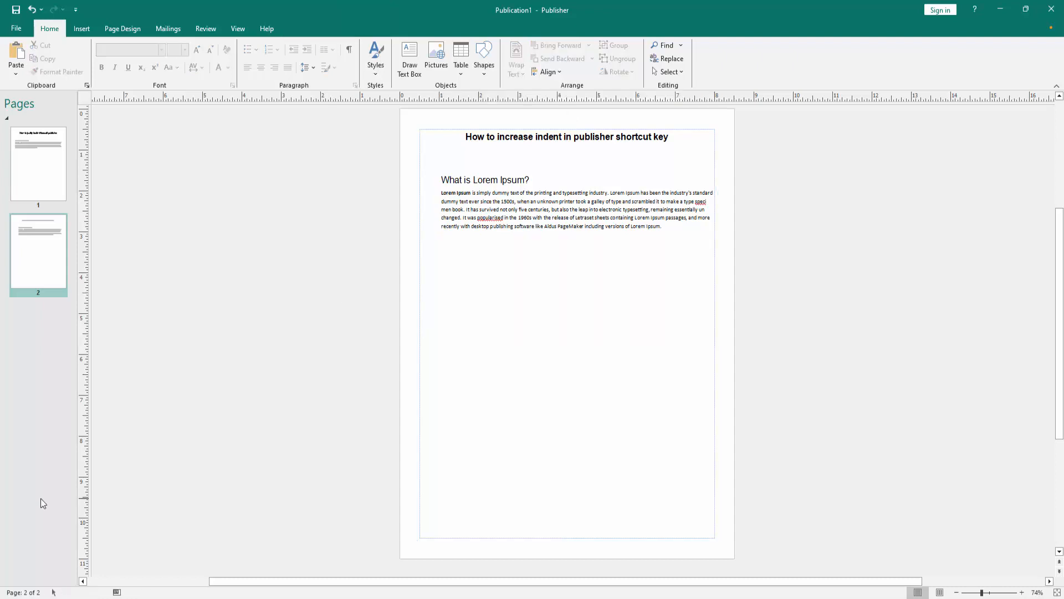